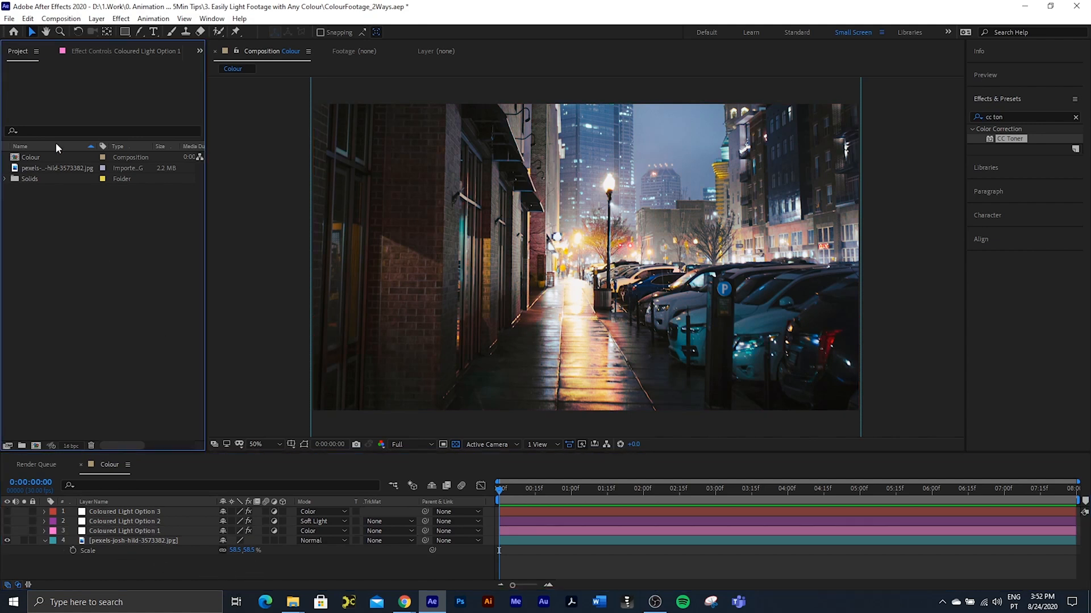
# - Create Comp 1 at 1920×1080 from the street photo and scale it to fill the frame
pyautogui.click(57, 168)
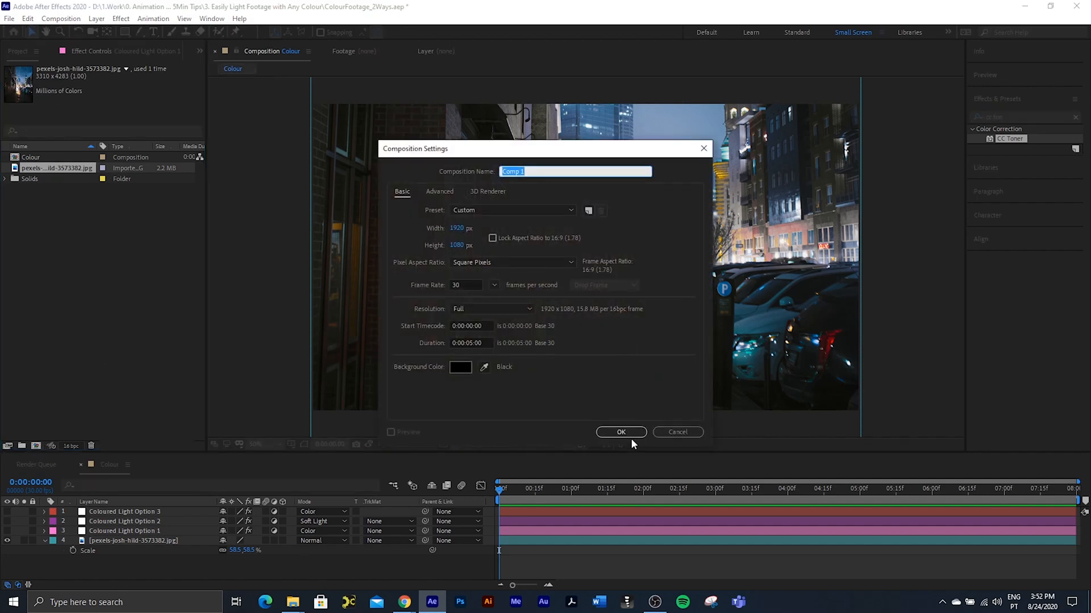
pyautogui.click(620, 431)
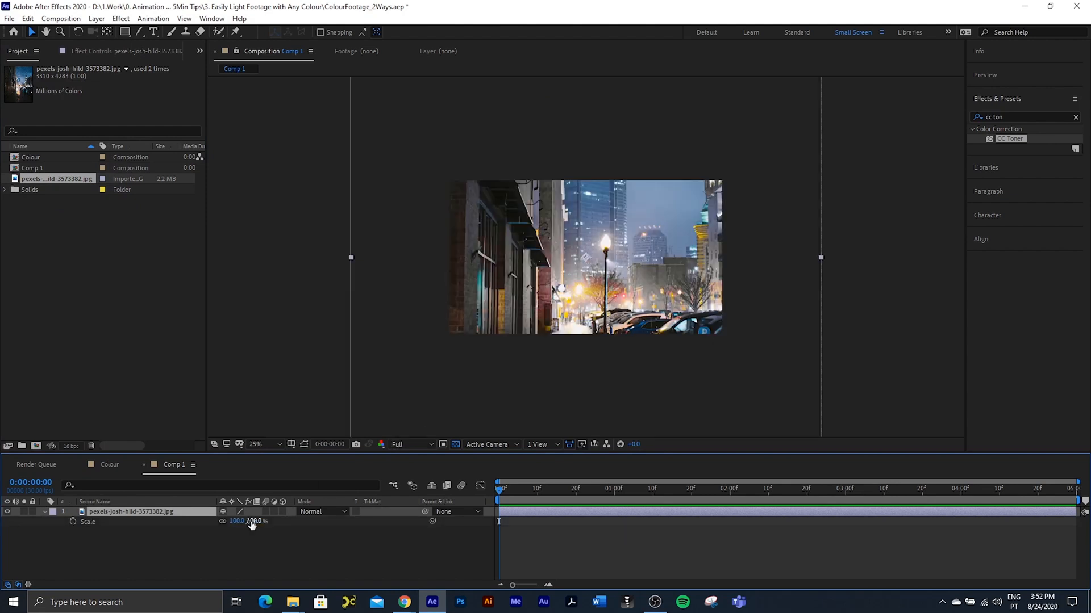
pyautogui.moveTo(252, 522); pyautogui.dragTo(240, 522)
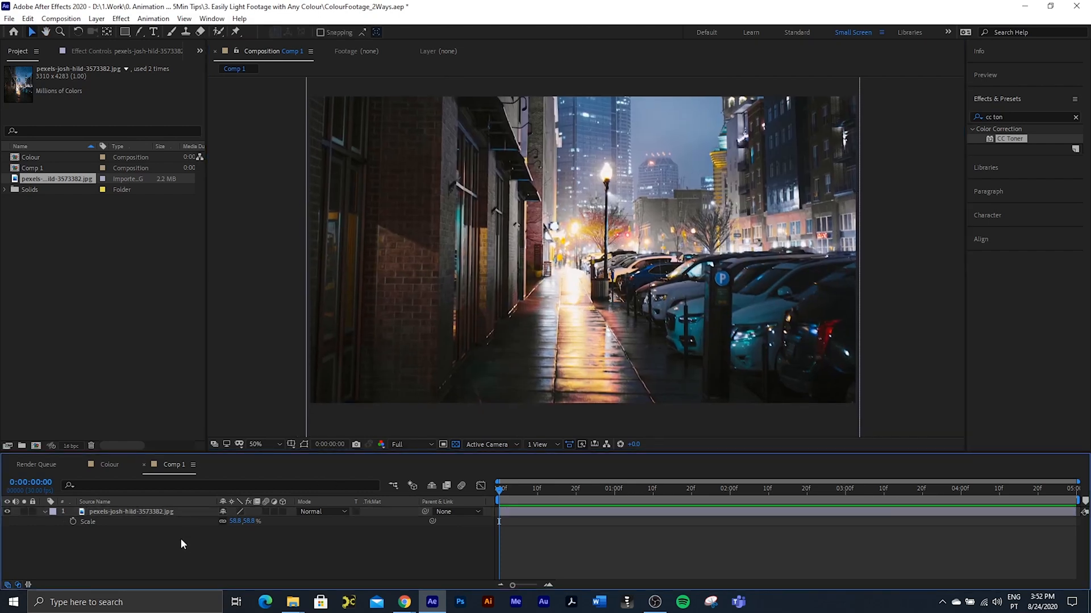
# - Add an adjustment layer above the photo and apply CC Toner to it
pyautogui.rightClick(181, 544)
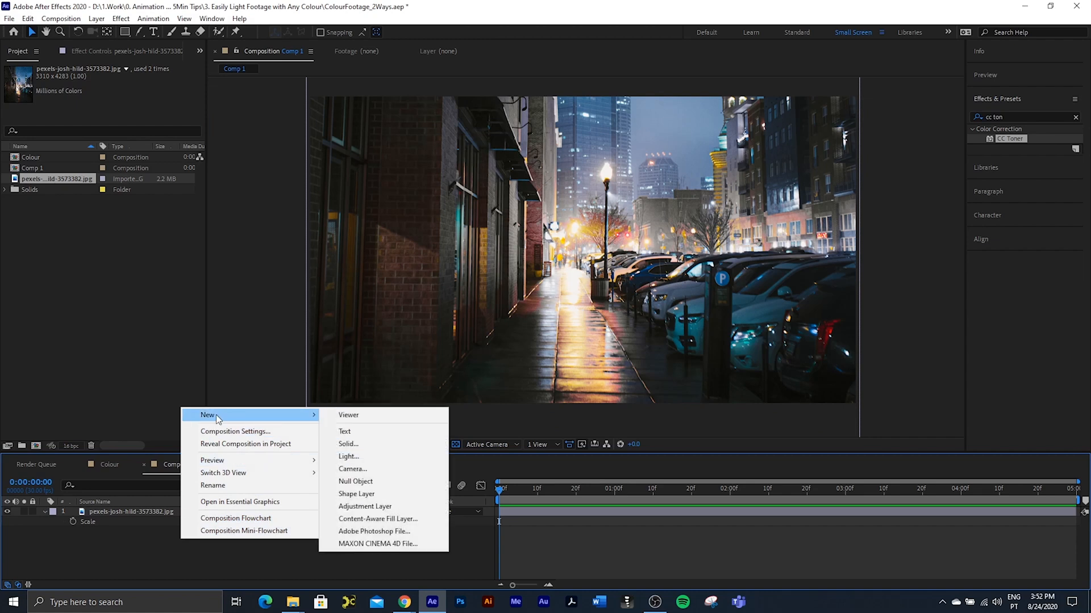
pyautogui.click(364, 506)
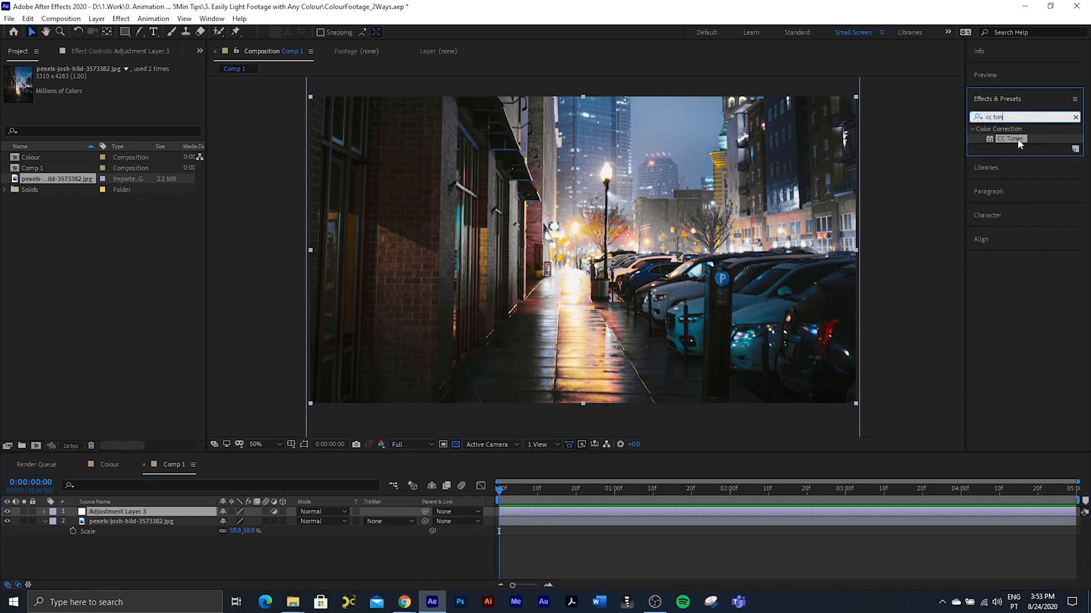
pyautogui.doubleClick(1009, 139)
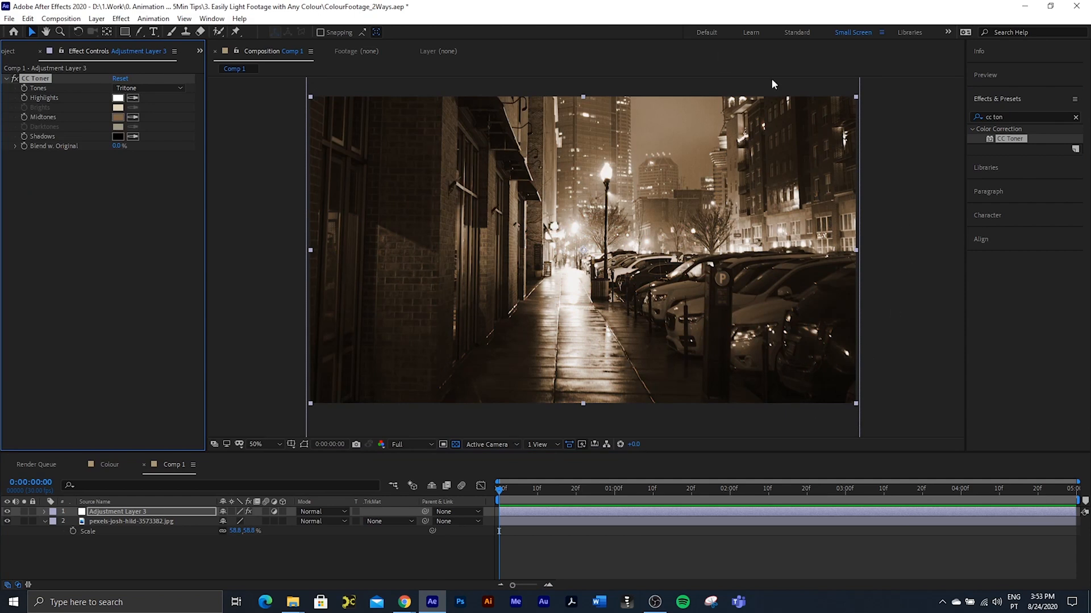
pyautogui.moveTo(612, 265)
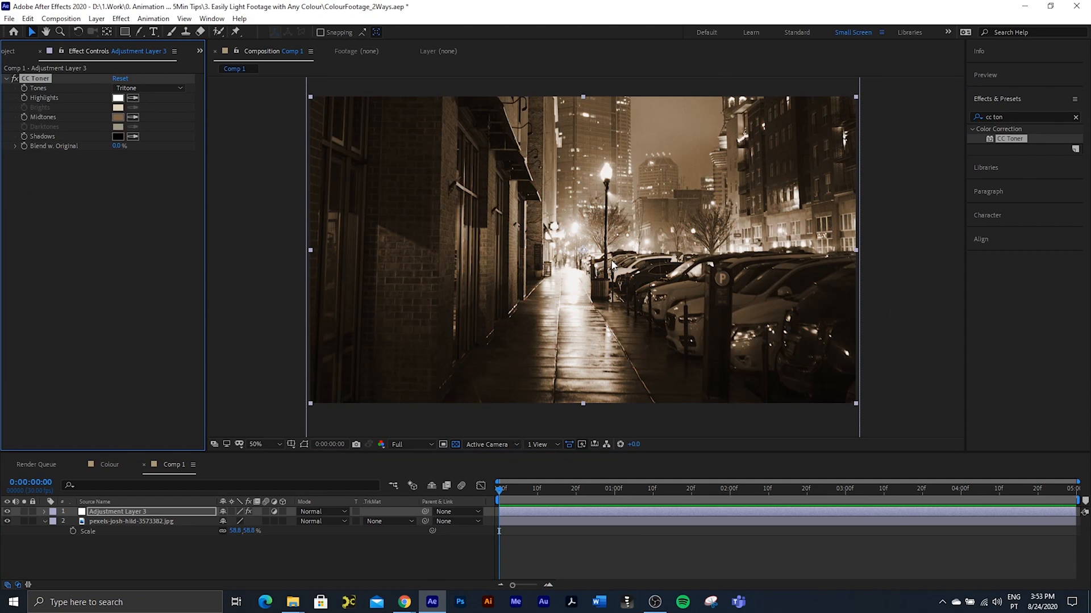
pyautogui.moveTo(584, 258)
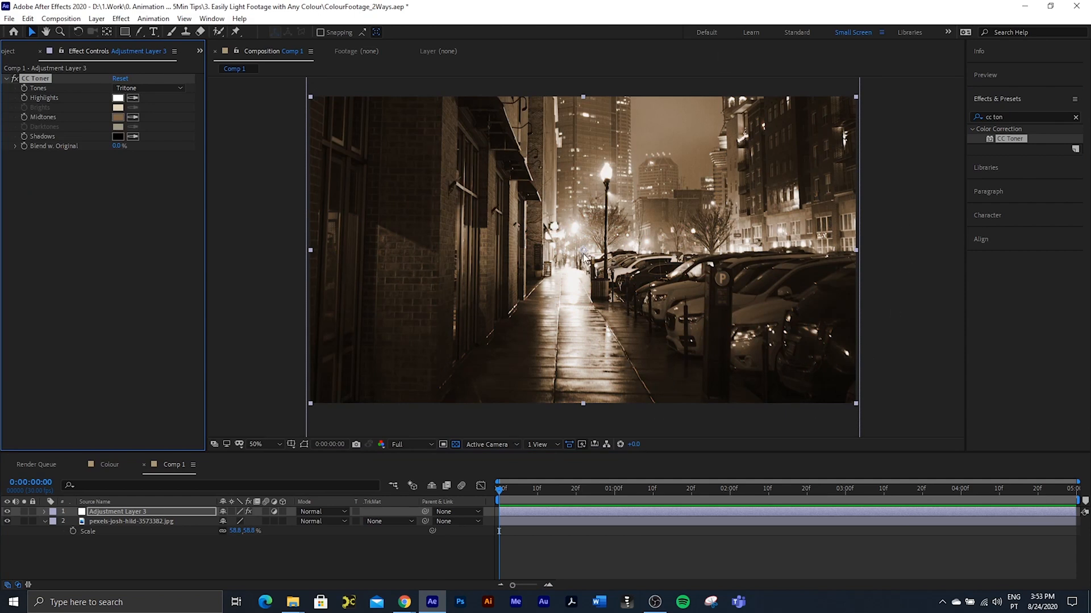
pyautogui.moveTo(301, 439)
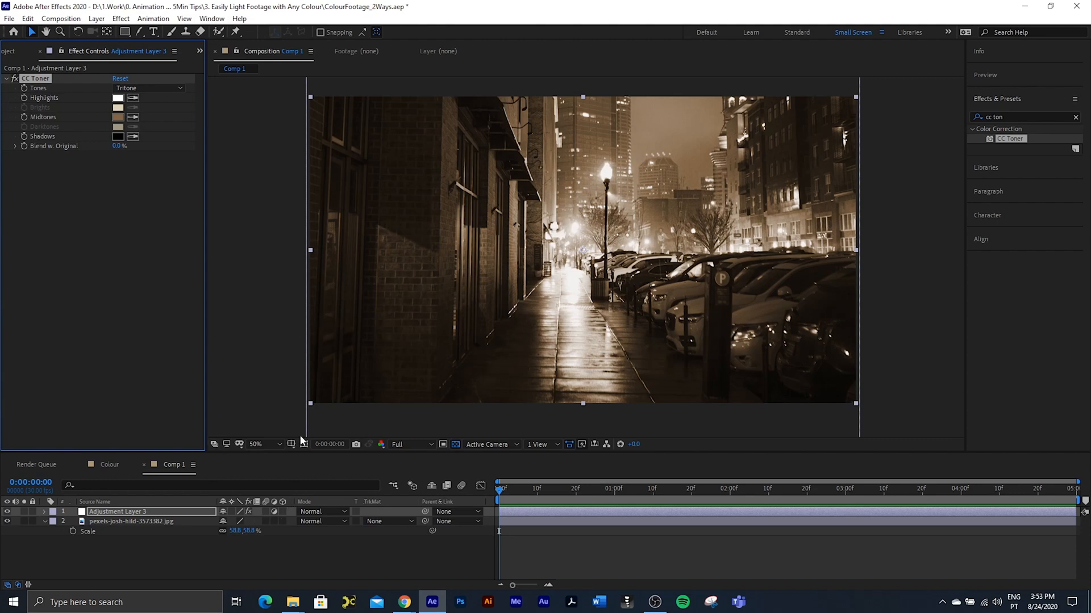
pyautogui.moveTo(329, 507)
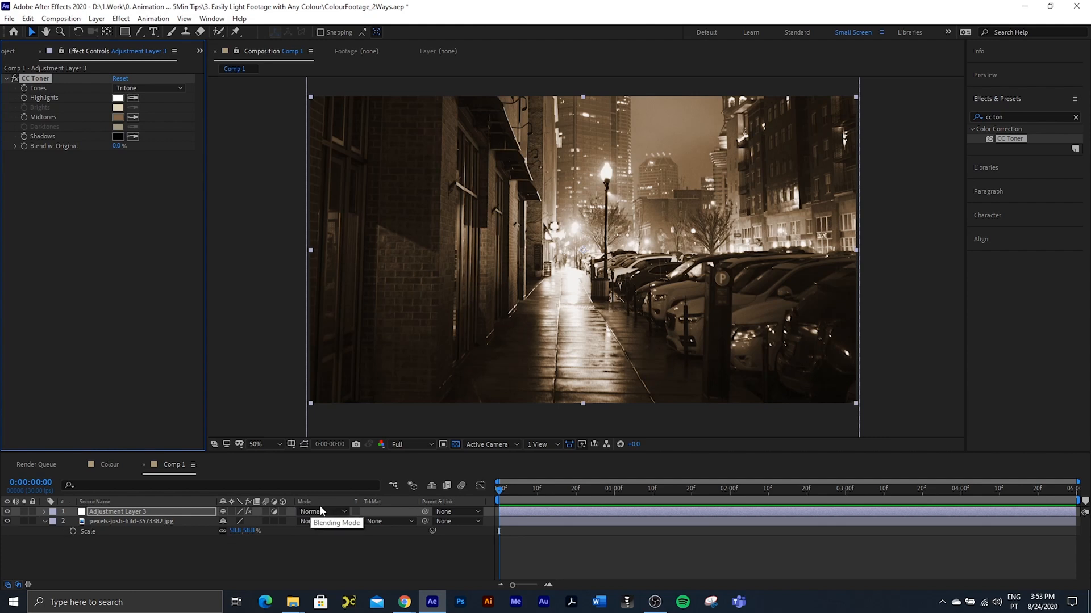
# - Set the adjustment layer's blending mode to Soft Light
pyautogui.click(324, 511)
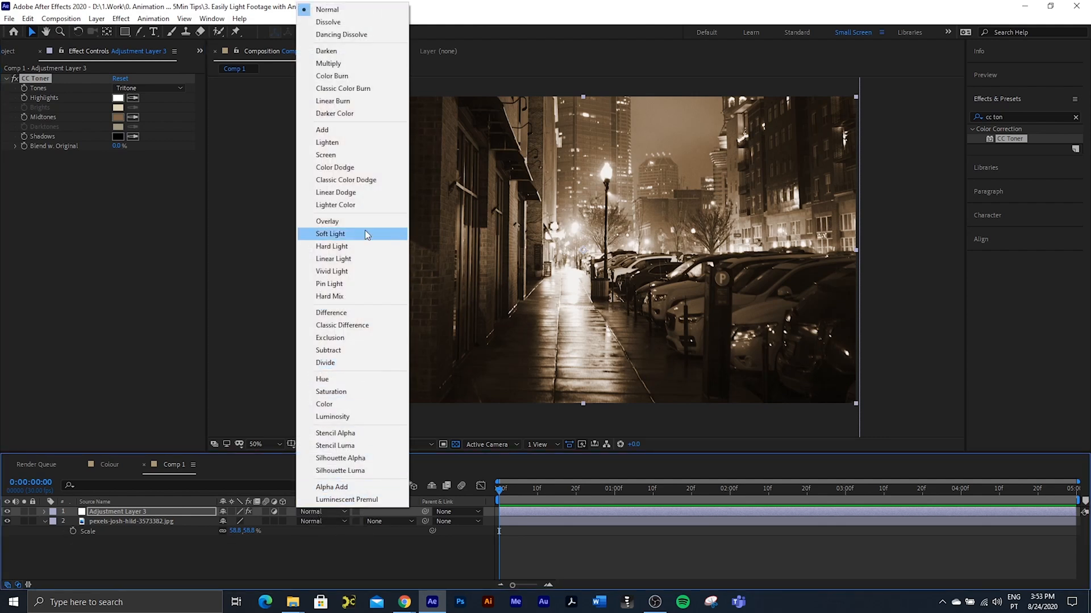
pyautogui.click(330, 234)
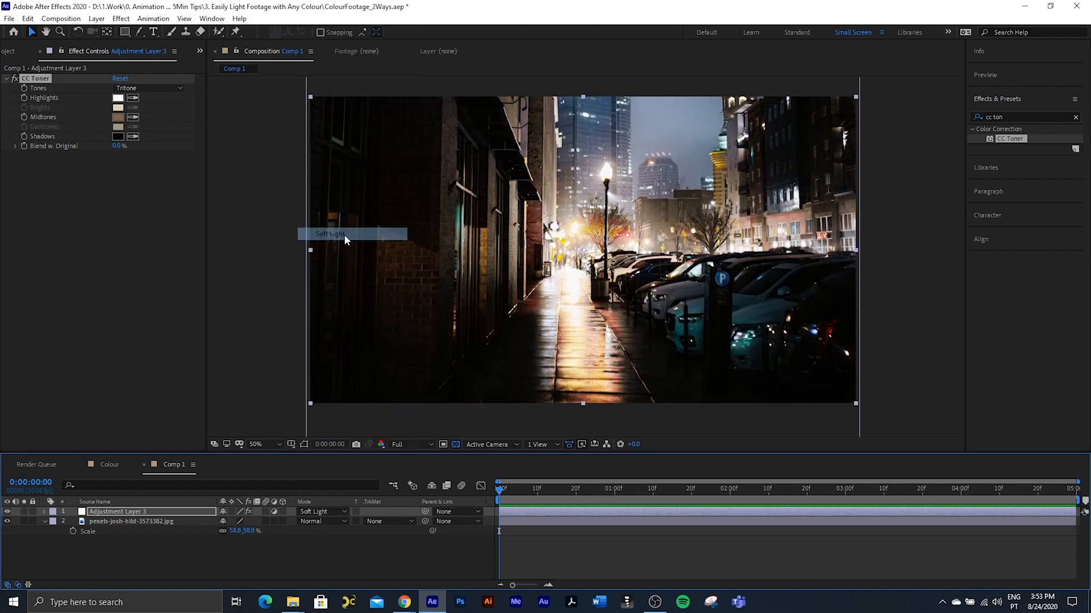
pyautogui.moveTo(154, 554)
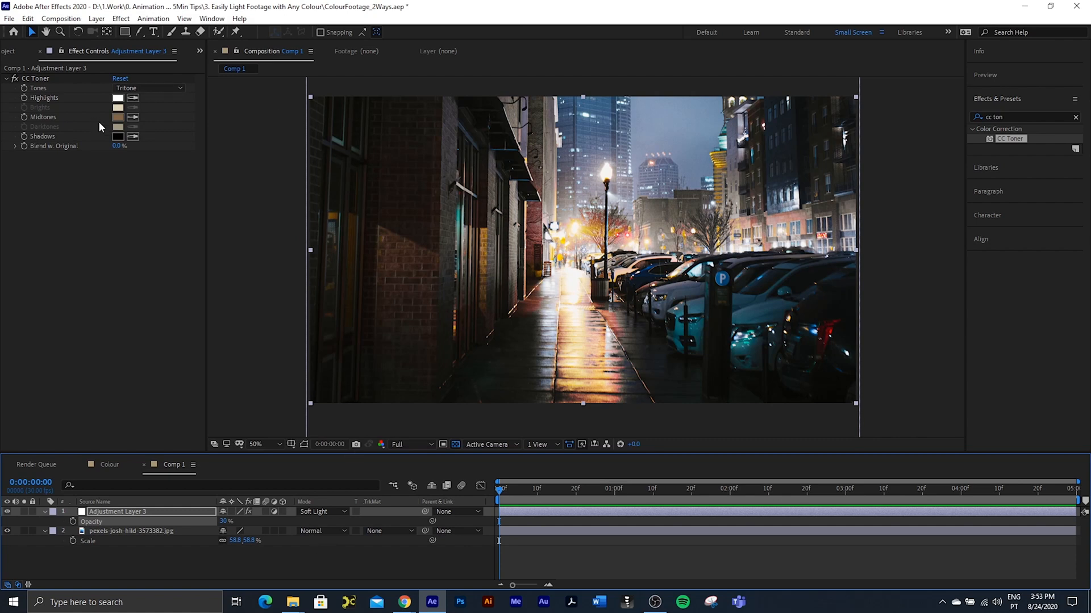
pyautogui.moveTo(106, 121)
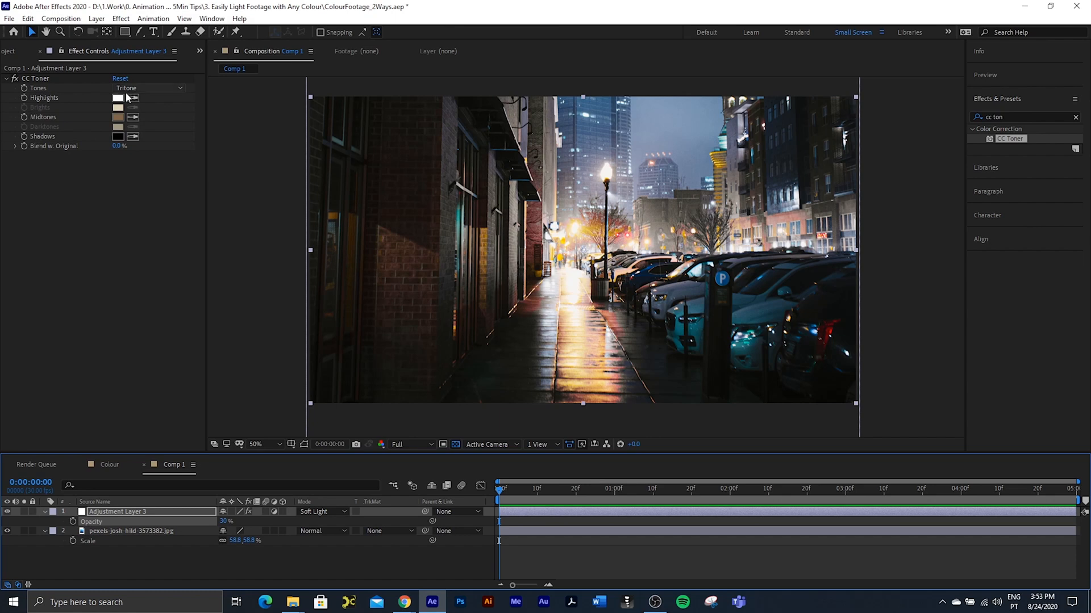
pyautogui.click(118, 117)
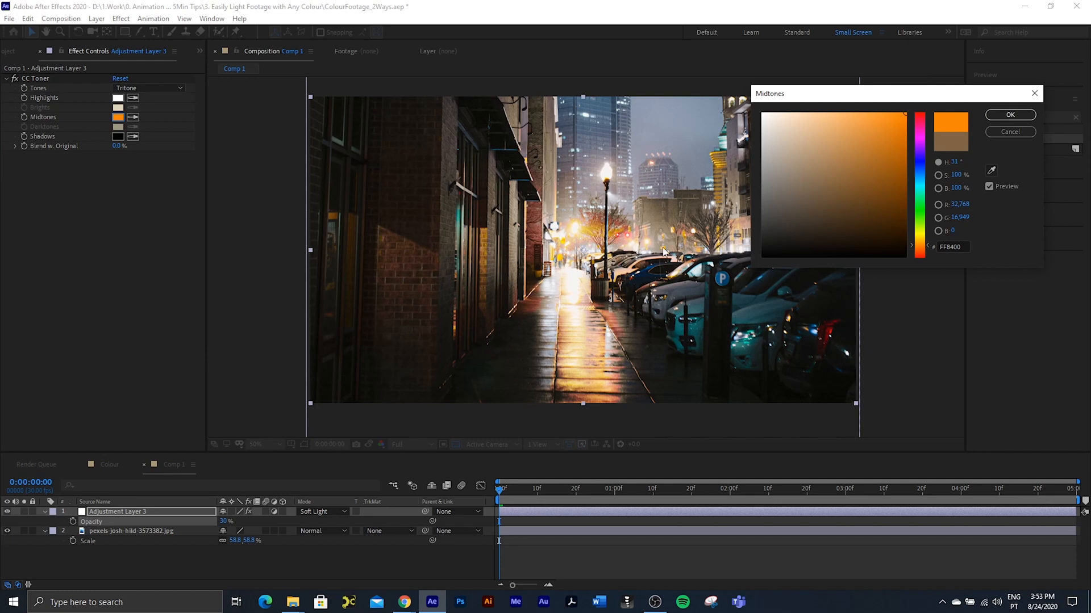
pyautogui.moveTo(922, 252)
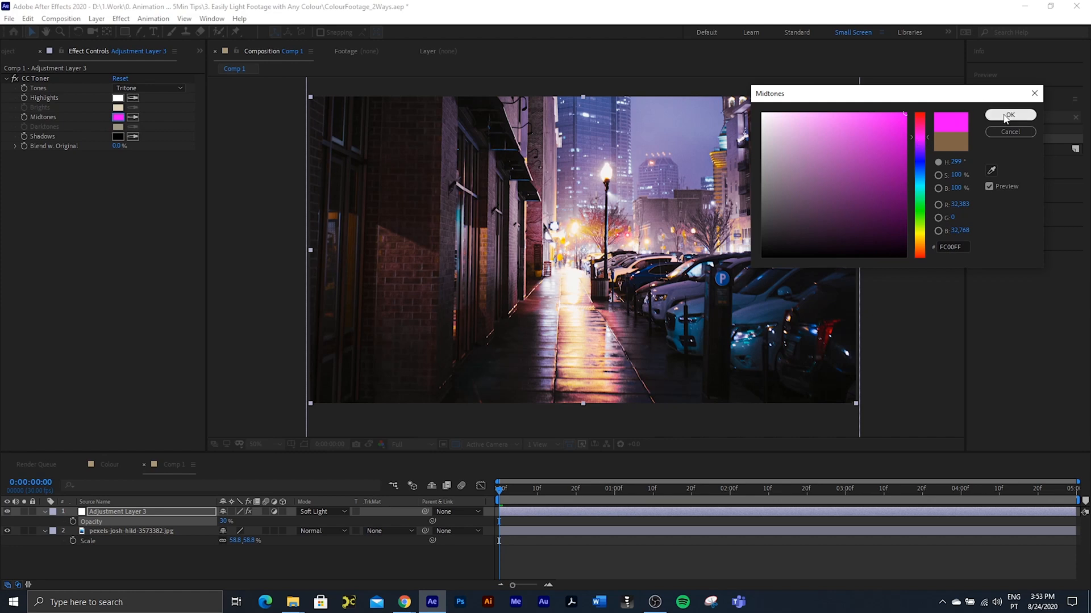
pyautogui.click(1009, 114)
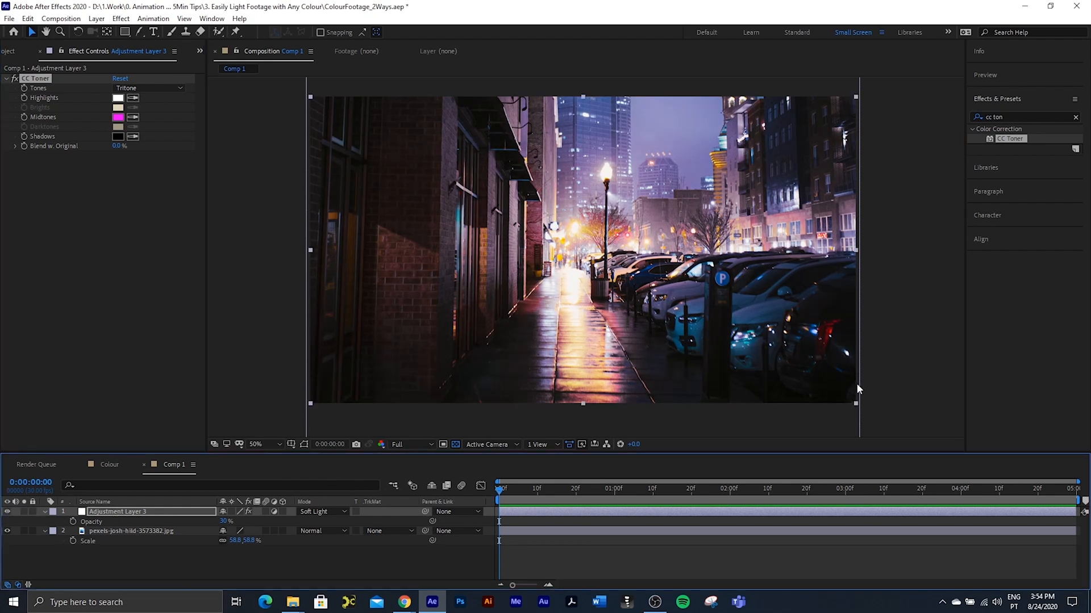
pyautogui.moveTo(442, 369)
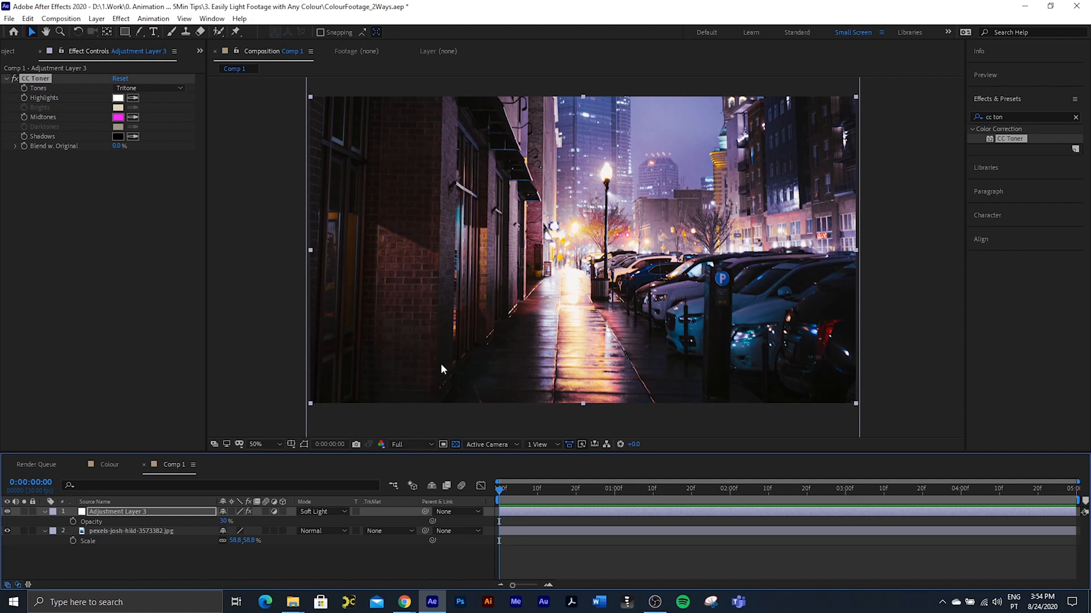
pyautogui.moveTo(835, 305)
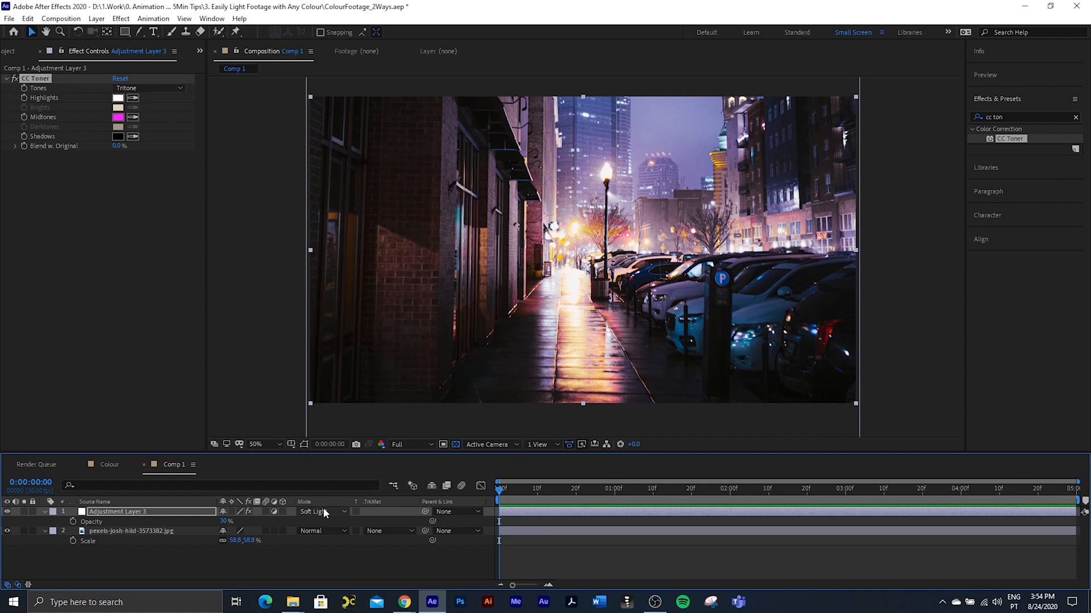
# - Blend the adjustment layer in Color mode at about 20% opacity
pyautogui.click(324, 512)
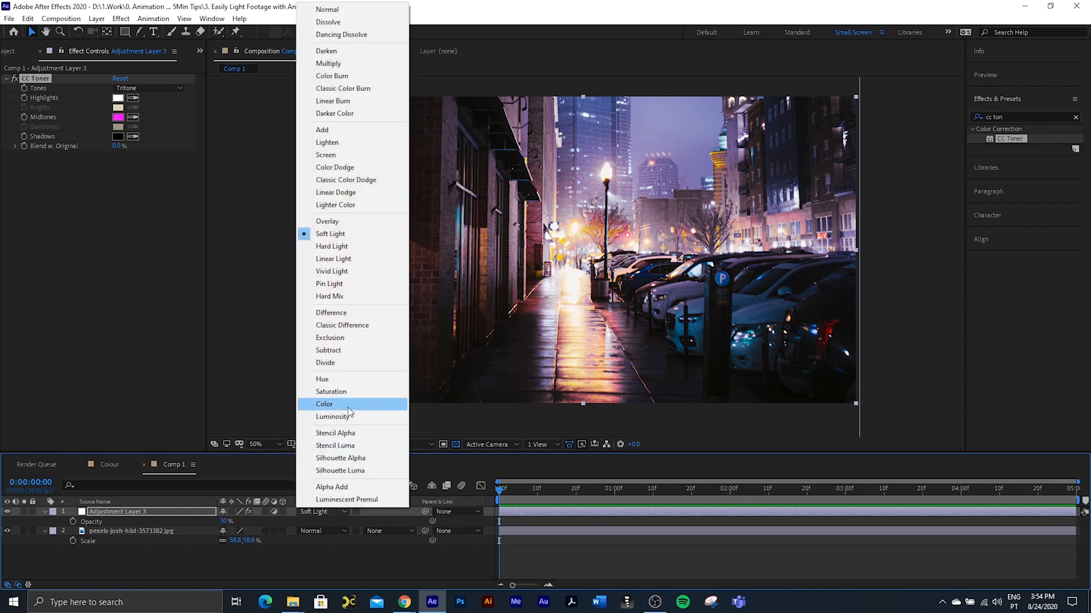
pyautogui.click(324, 404)
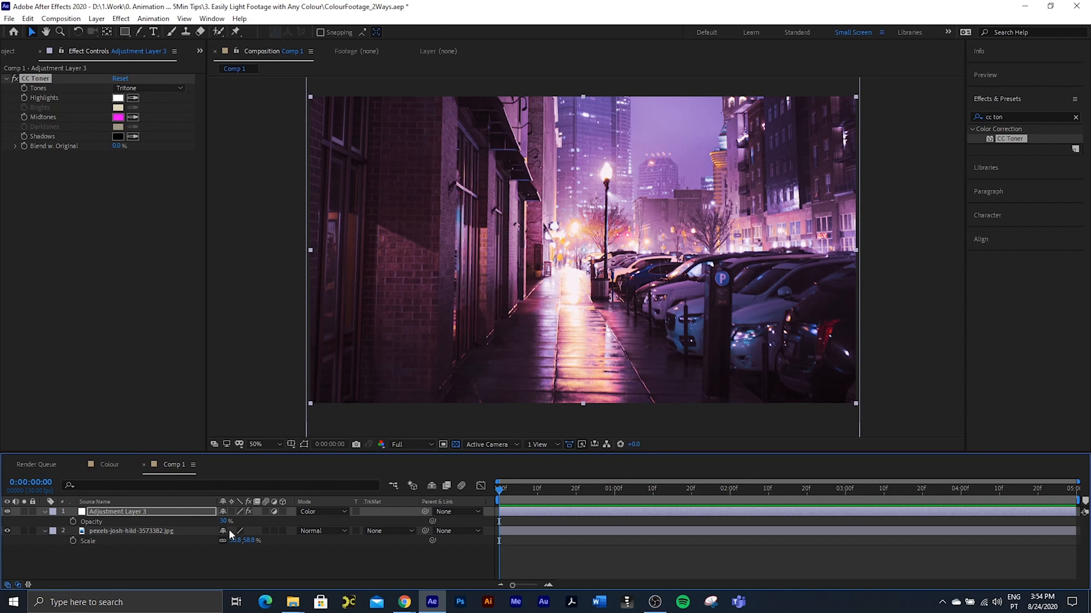
pyautogui.moveTo(230, 521); pyautogui.dragTo(223, 522)
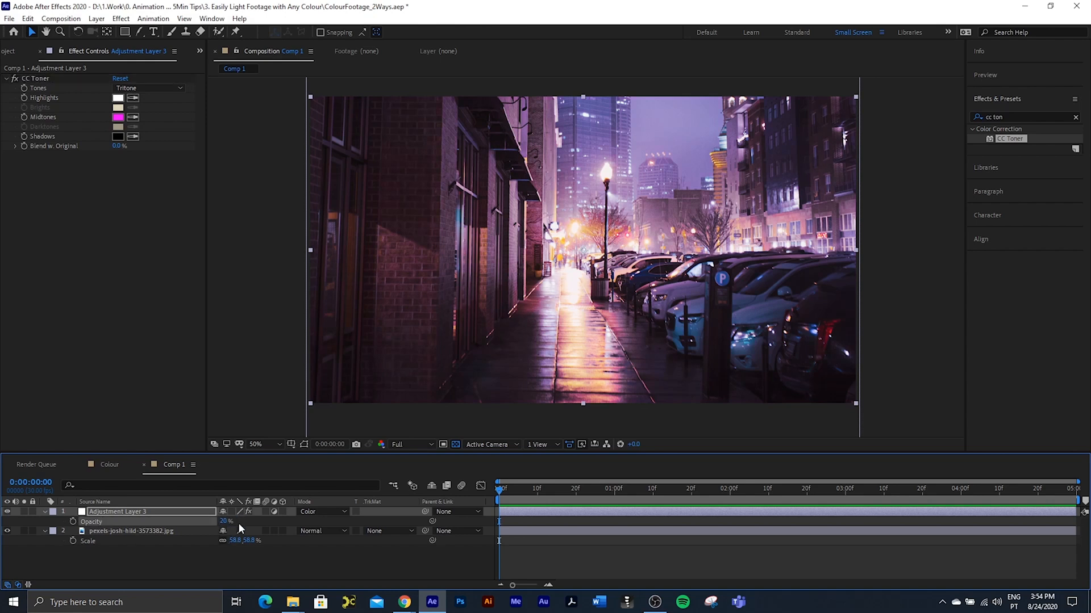
pyautogui.moveTo(295, 237)
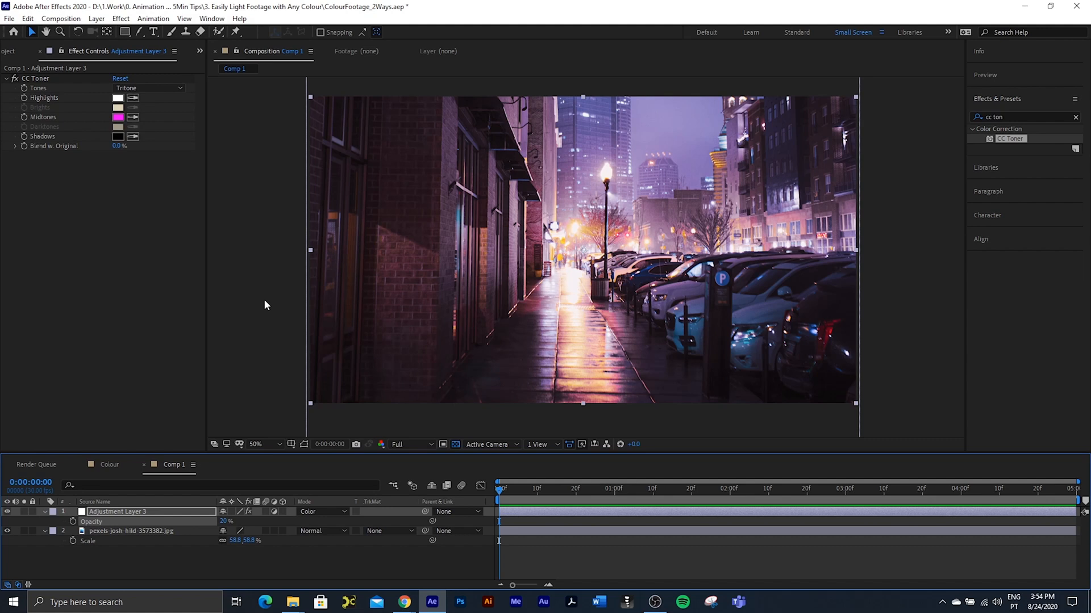
pyautogui.moveTo(144, 523)
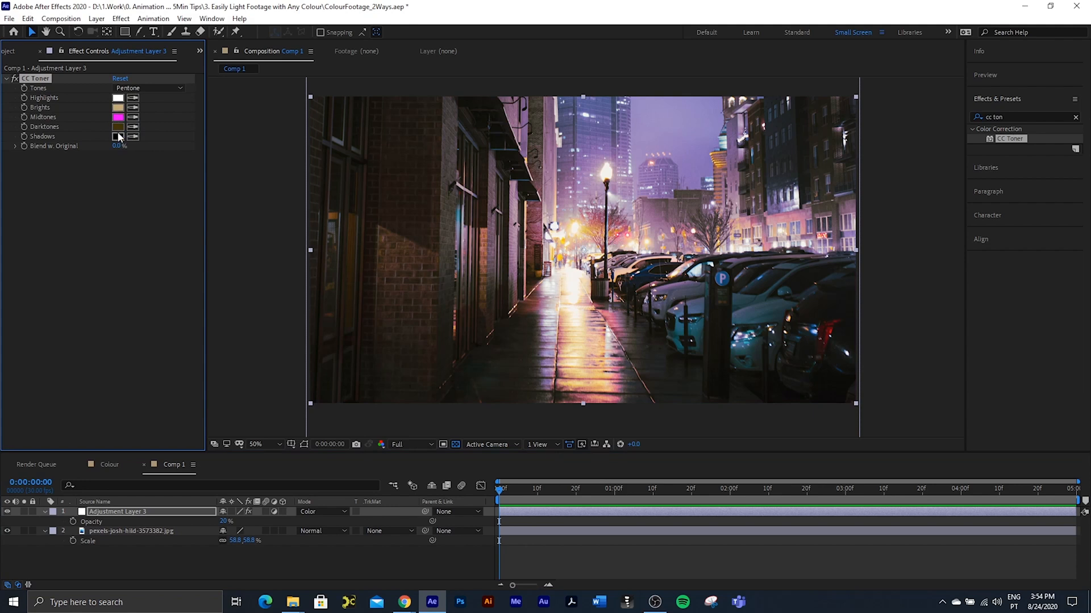
# - Set the CC Toner Brights colour to light cyan 9DFFF9
pyautogui.click(117, 106)
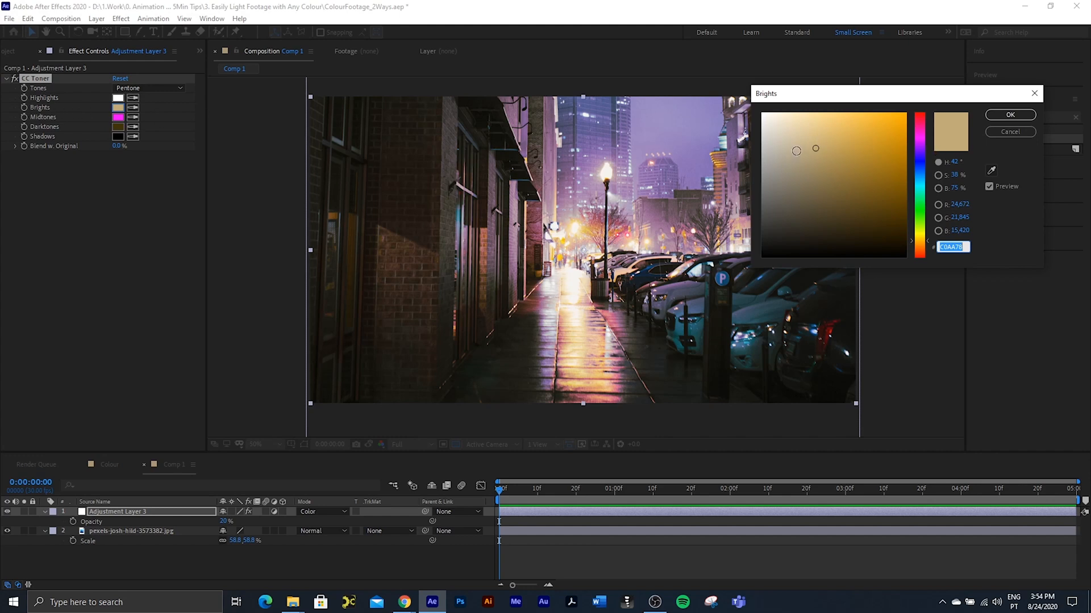
pyautogui.click(820, 119)
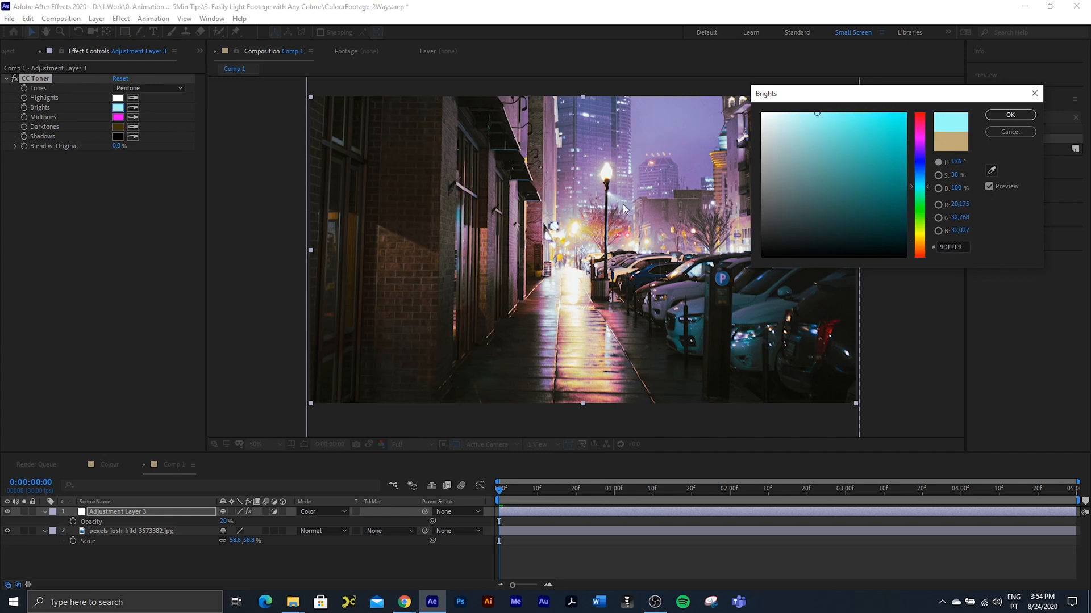
pyautogui.click(865, 195)
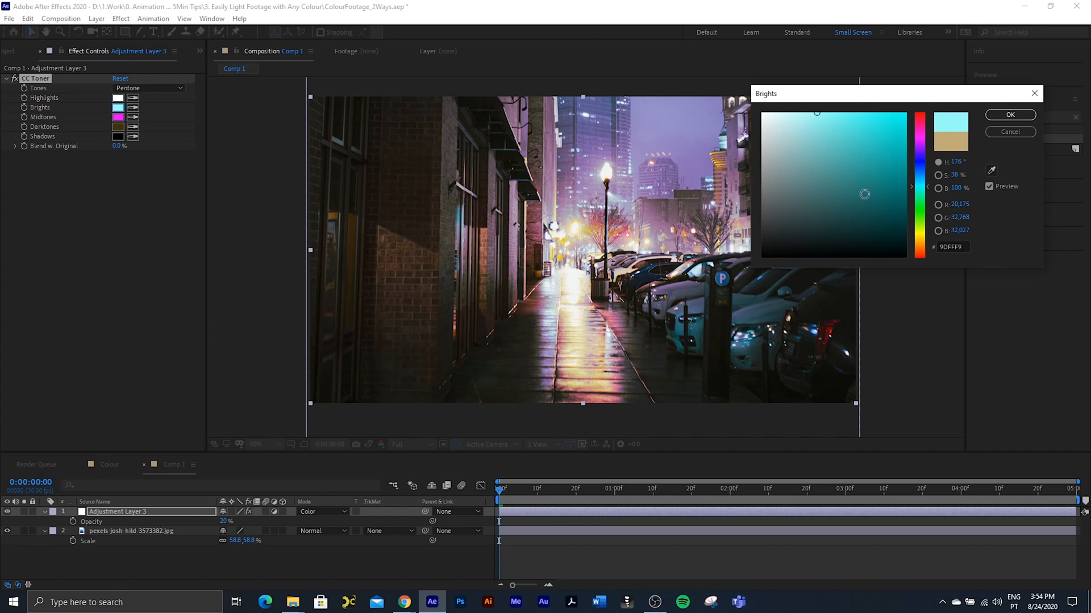
pyautogui.click(1008, 115)
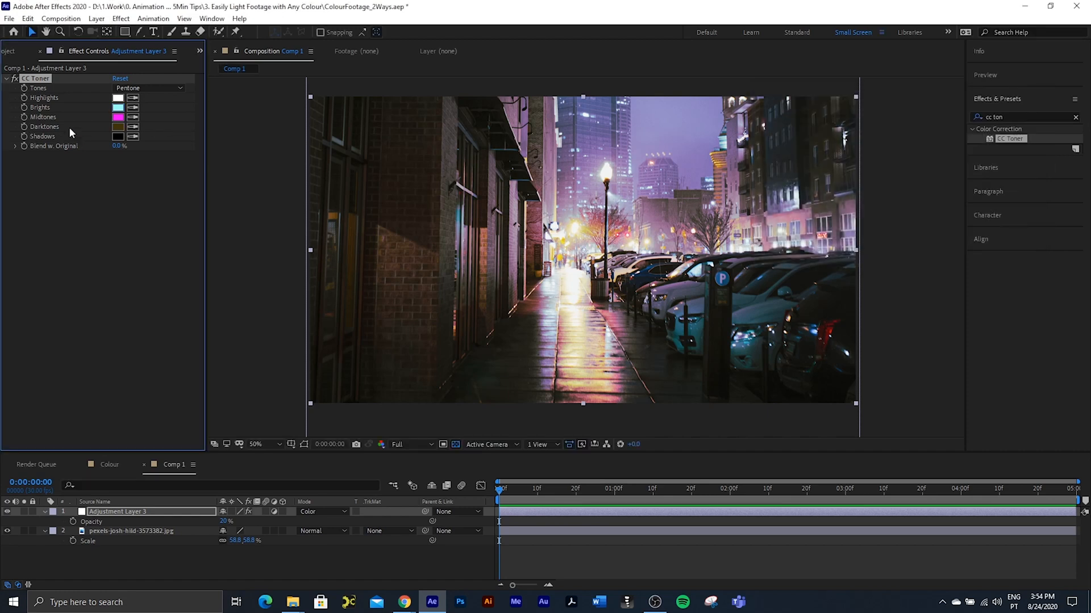
# - Set the CC Toner Darktones to a fully saturated green
pyautogui.click(119, 136)
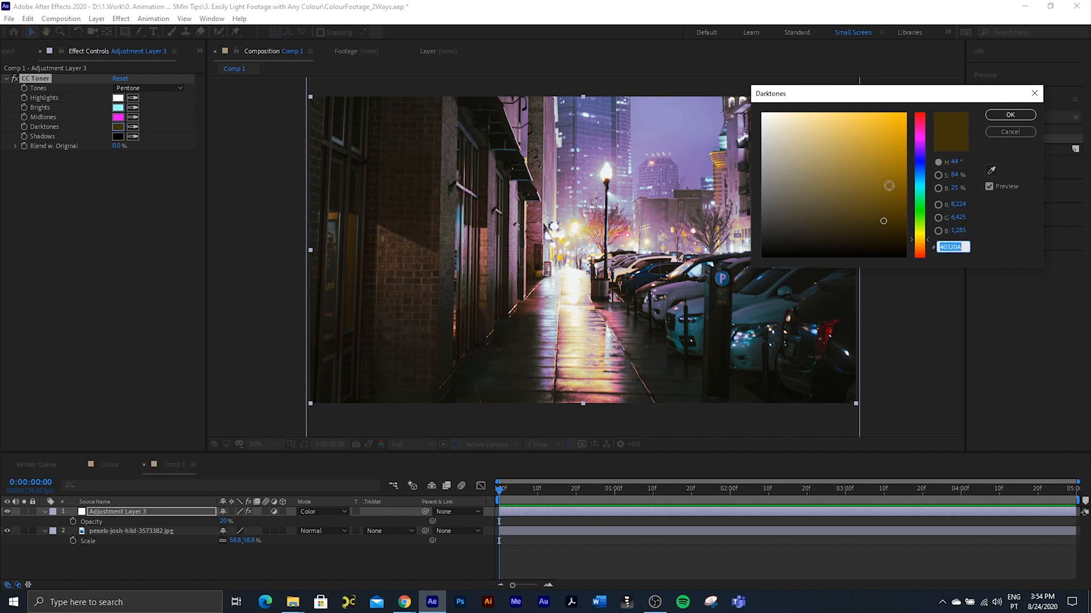
pyautogui.moveTo(888, 186); pyautogui.dragTo(897, 178)
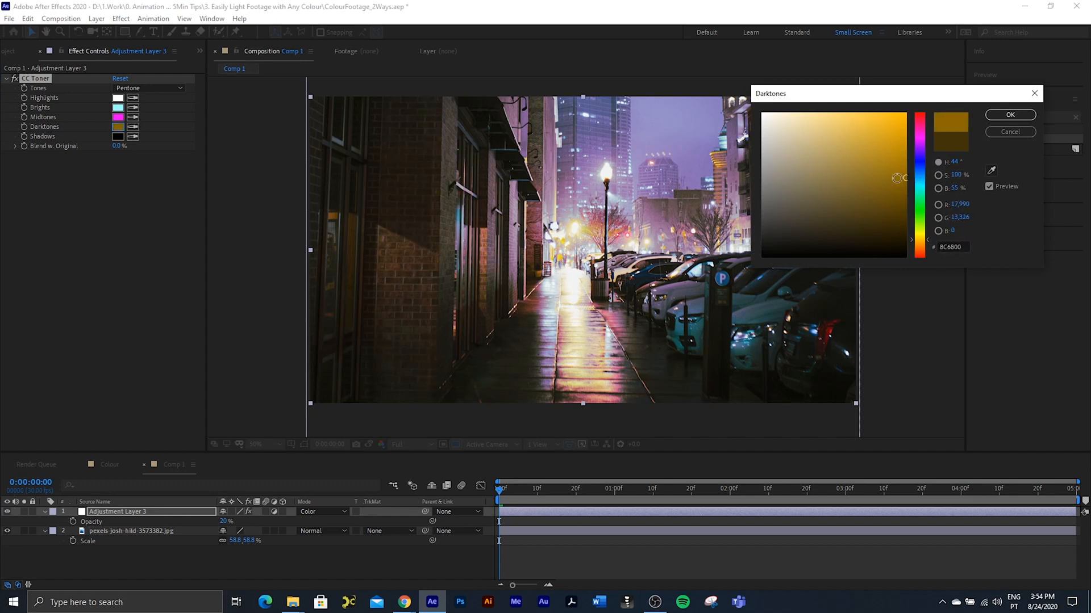
pyautogui.moveTo(912, 259)
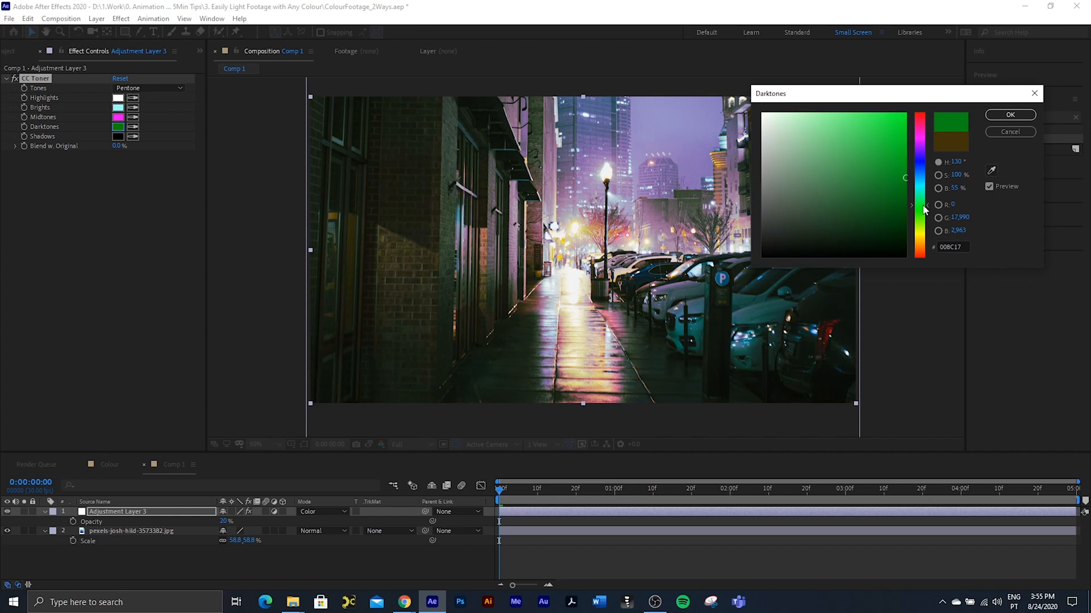
pyautogui.moveTo(920, 211); pyautogui.dragTo(920, 202)
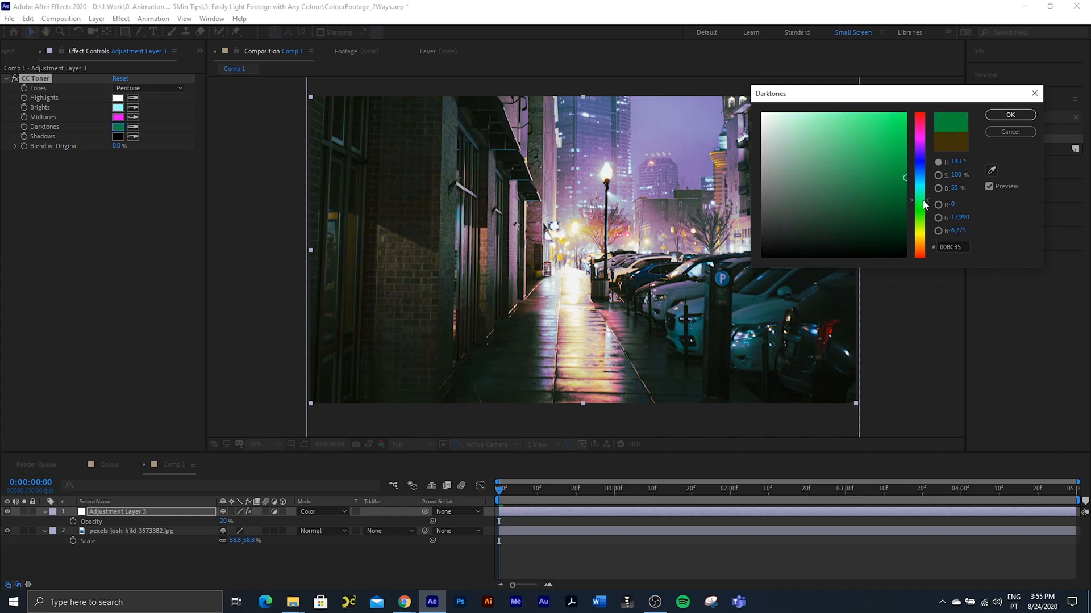
pyautogui.moveTo(925, 202)
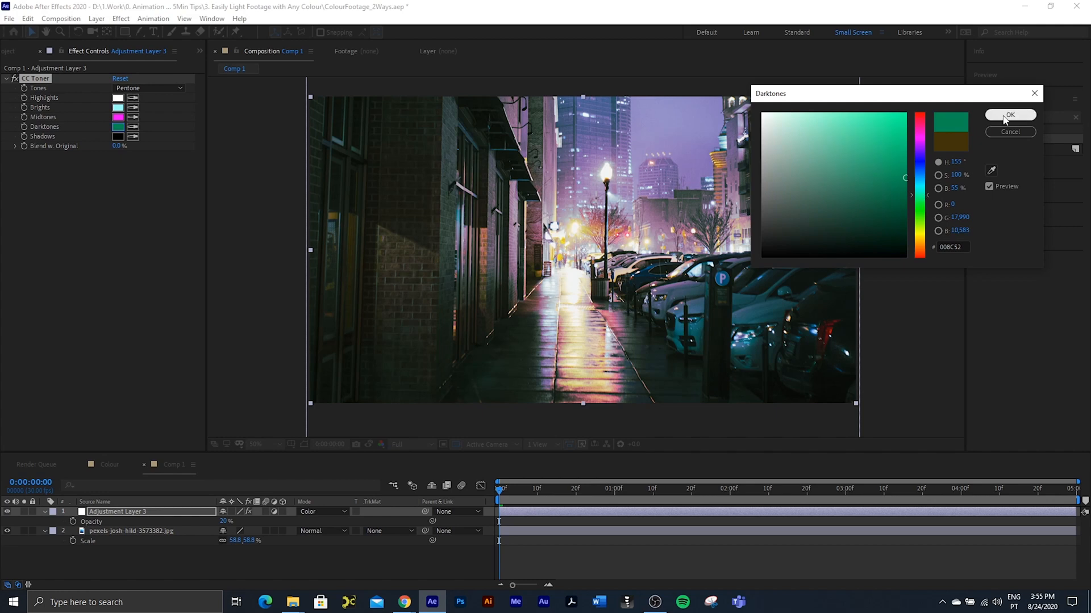
pyautogui.click(1009, 115)
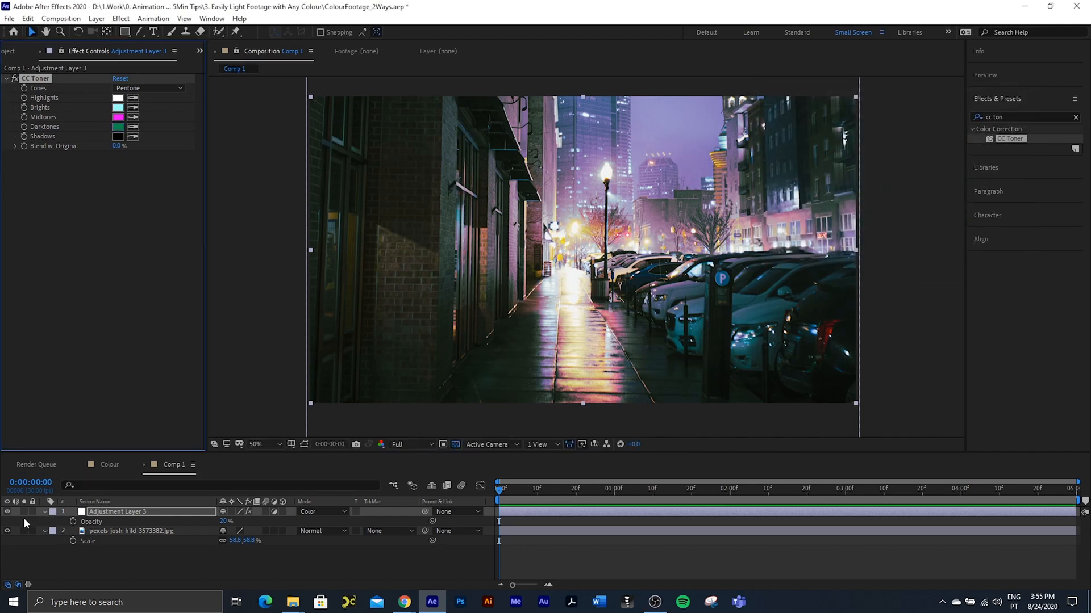